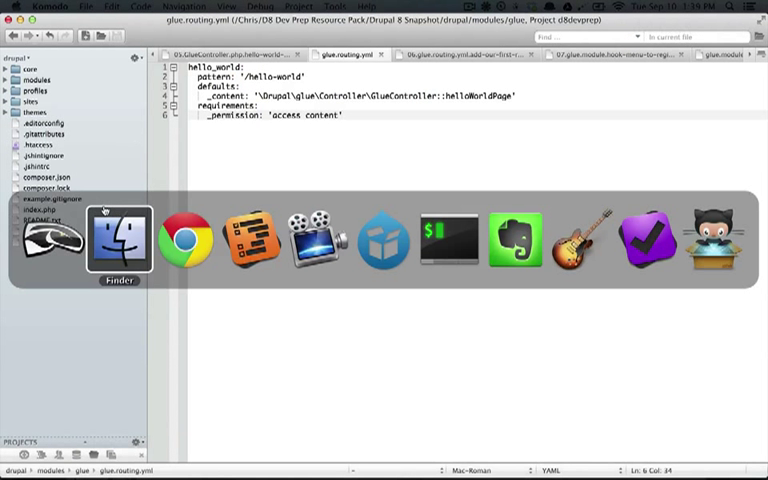
# Switch to glue.module to view glue_menu's hello/world path and route_name entry.
pyautogui.click(118, 240)
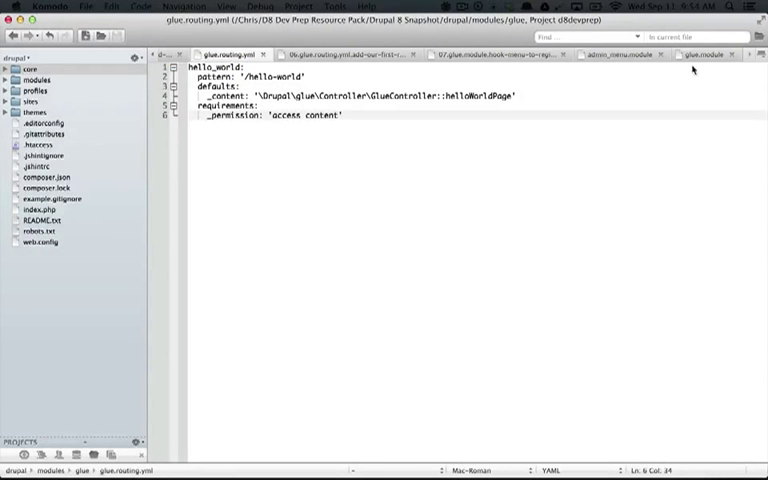
pyautogui.click(708, 54)
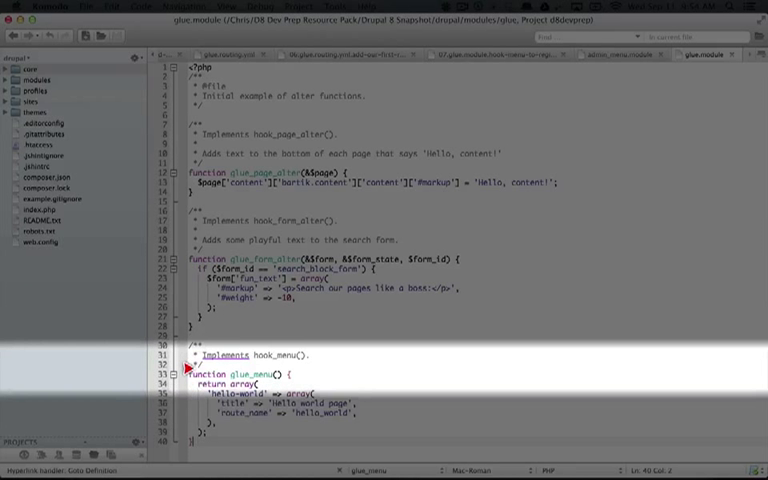